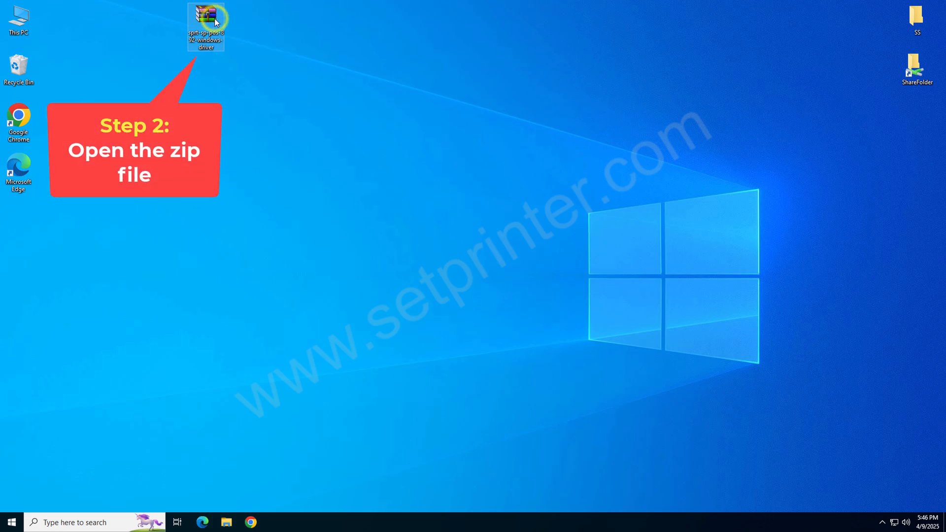
Open the sprt-sp-pos-892-windows-driver zip from the desktop in WinRAR
right_click(205, 28)
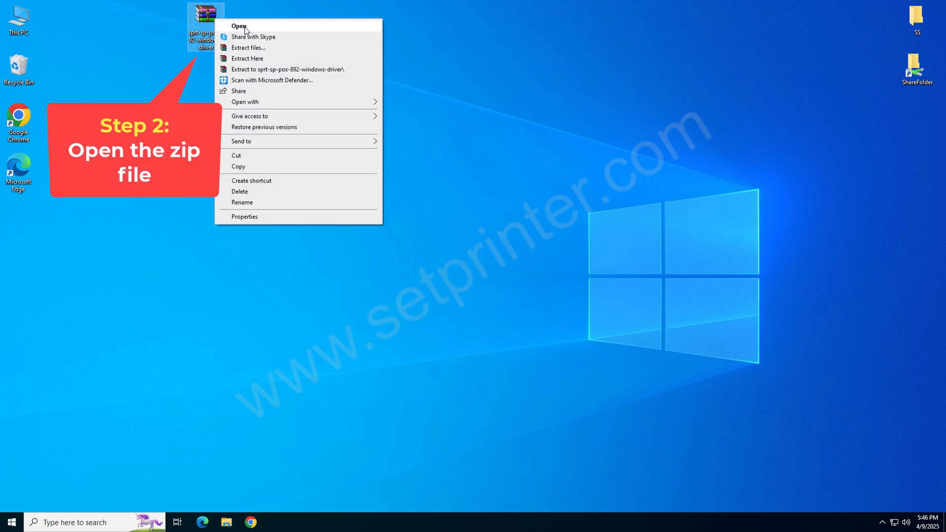
left_click(239, 26)
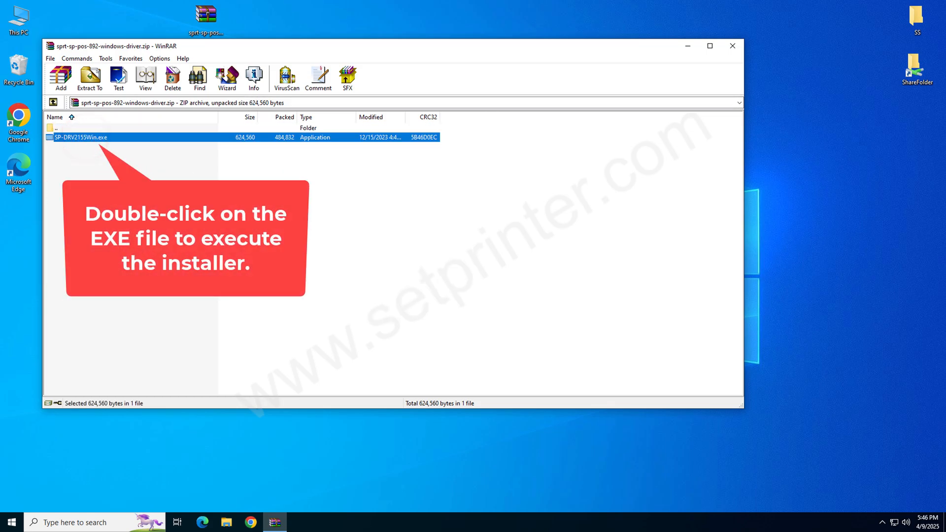
Run SP-DRV2155Win.exe, agree to the licence and proceed to the printer model choice
double_click(81, 137)
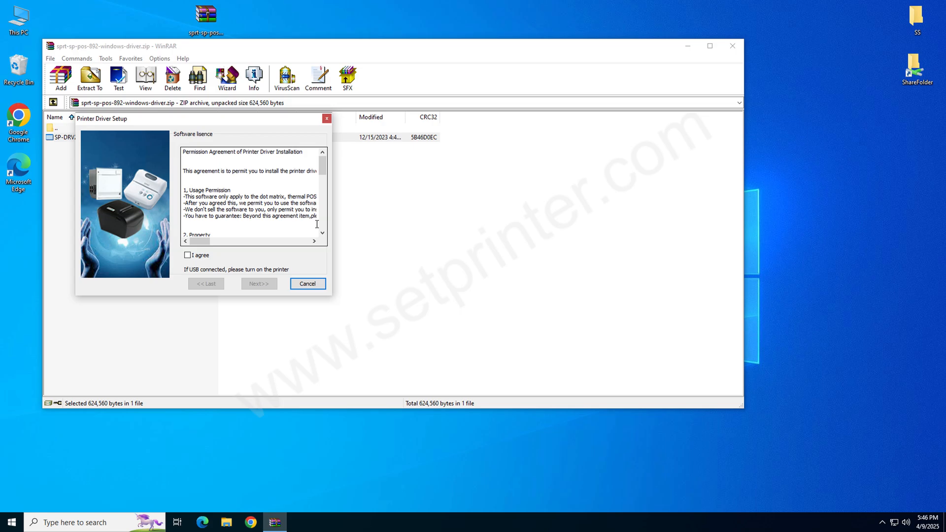
mouse_move(732, 46)
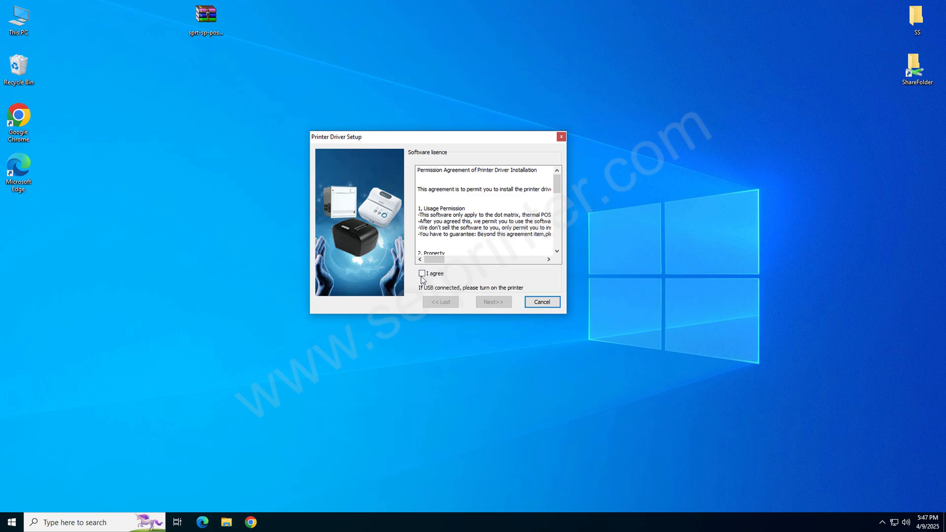
left_click(422, 273)
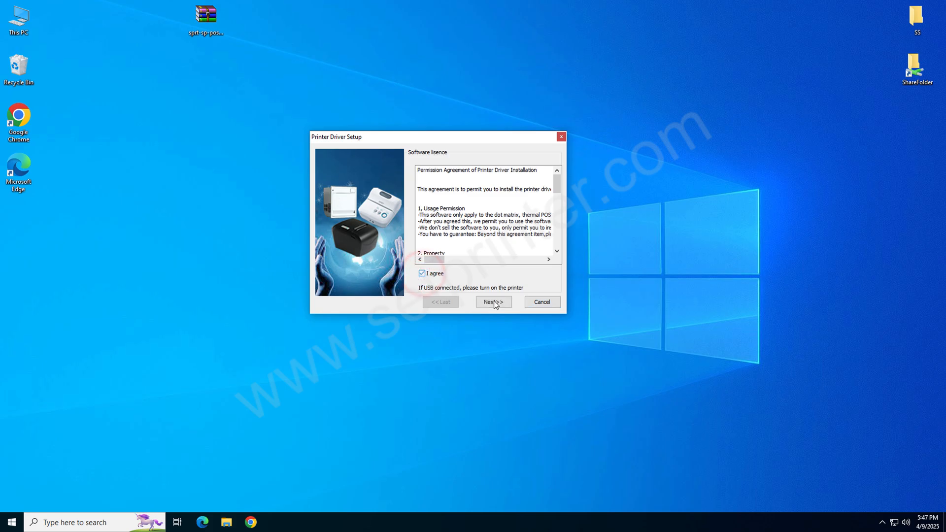
left_click(493, 302)
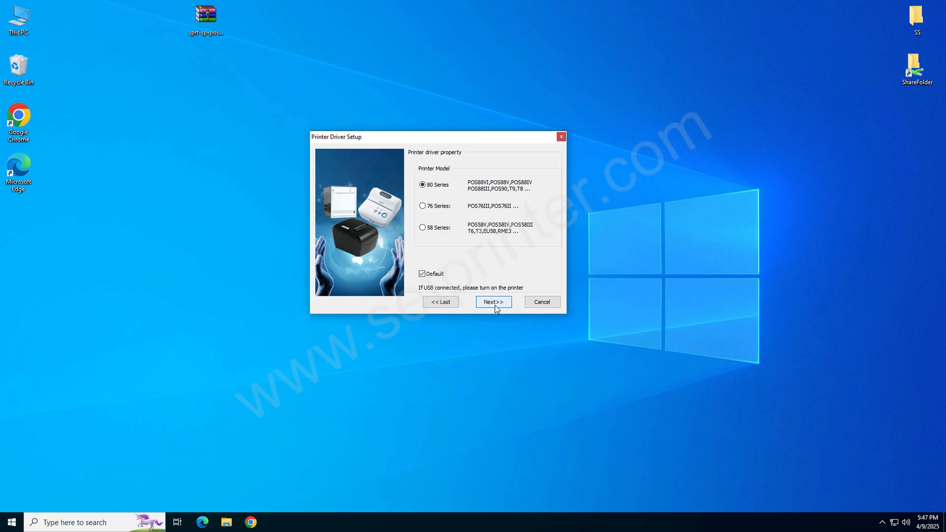
Keep the 80 Series model, set the port to USB001 (Virtual Printer Port) and start installing
left_click(493, 302)
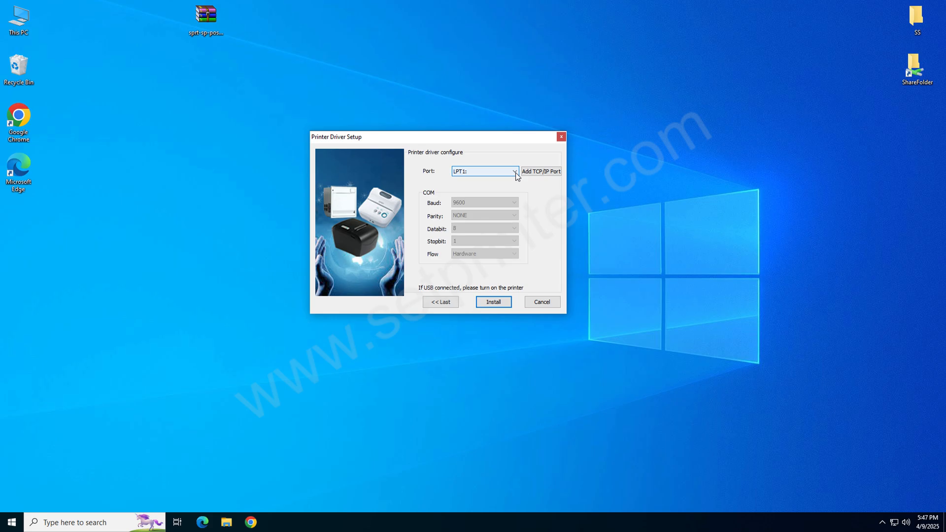
left_click(514, 171)
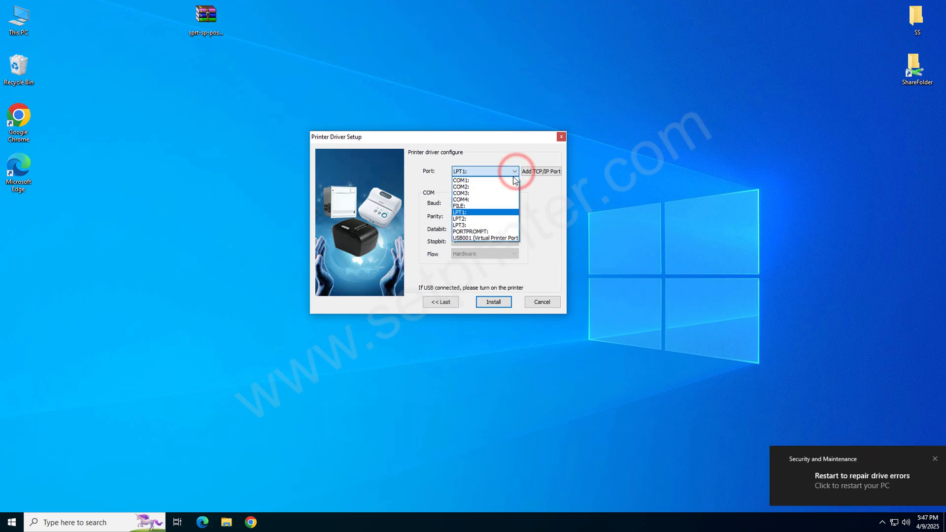
mouse_move(486, 237)
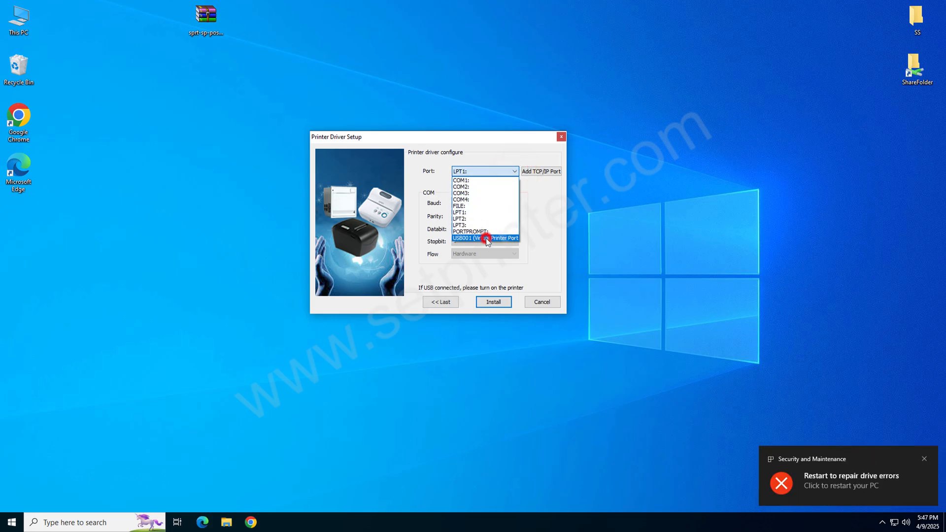
left_click(485, 237)
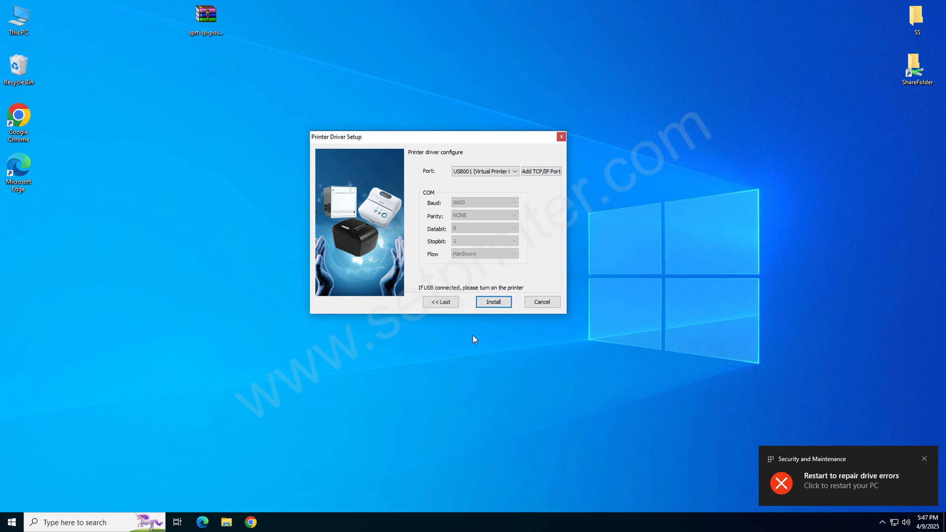
left_click(493, 301)
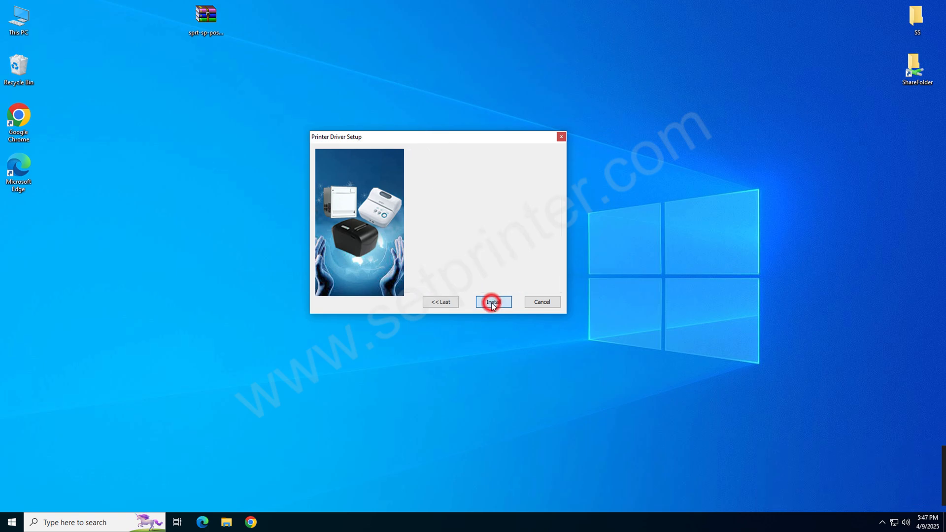
Allow the device software in the Windows Security prompt and acknowledge the successful install
left_click(493, 301)
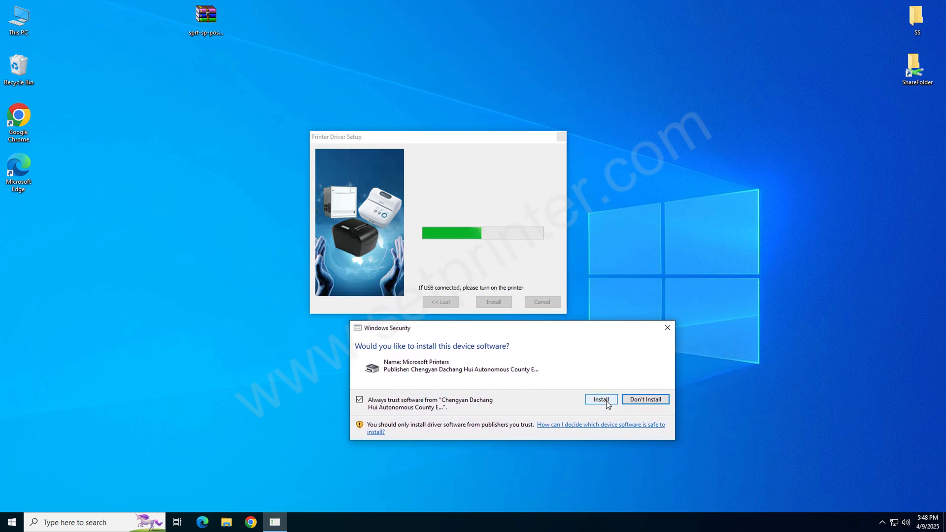
mouse_move(515, 388)
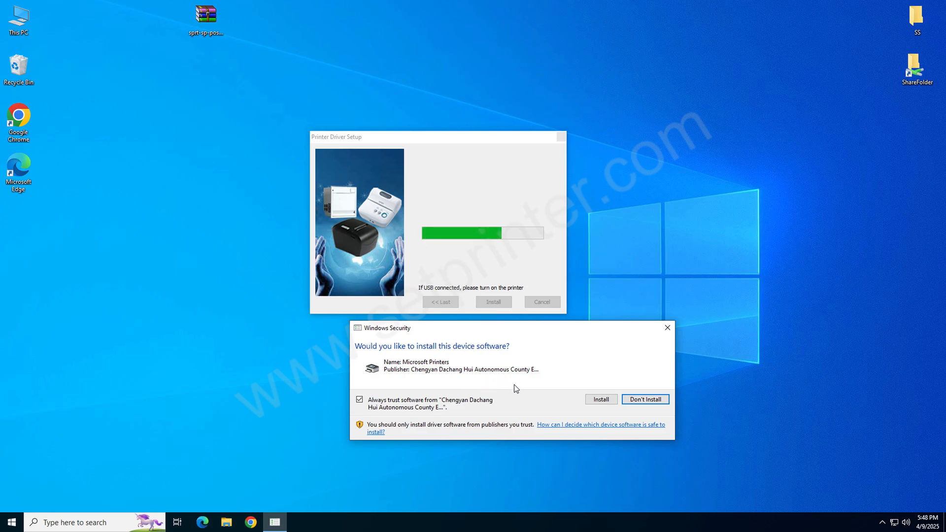
left_click(600, 399)
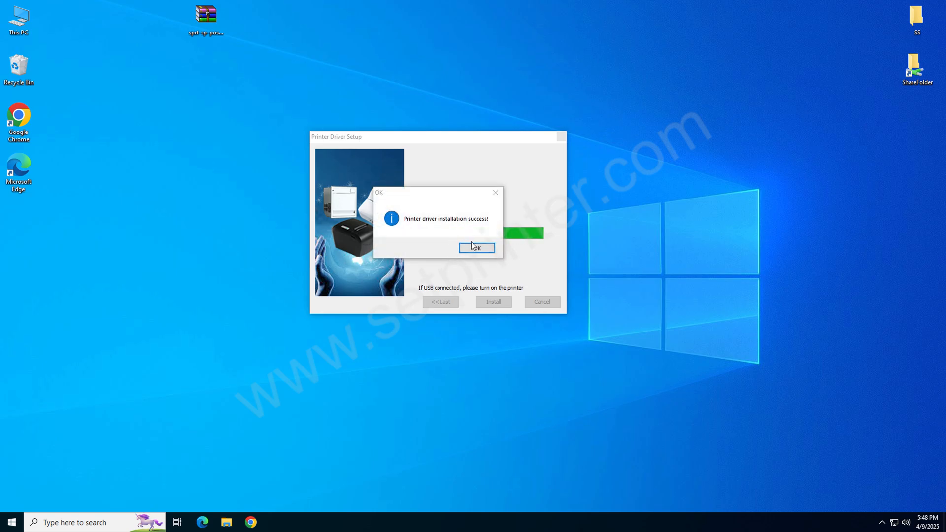
left_click(476, 247)
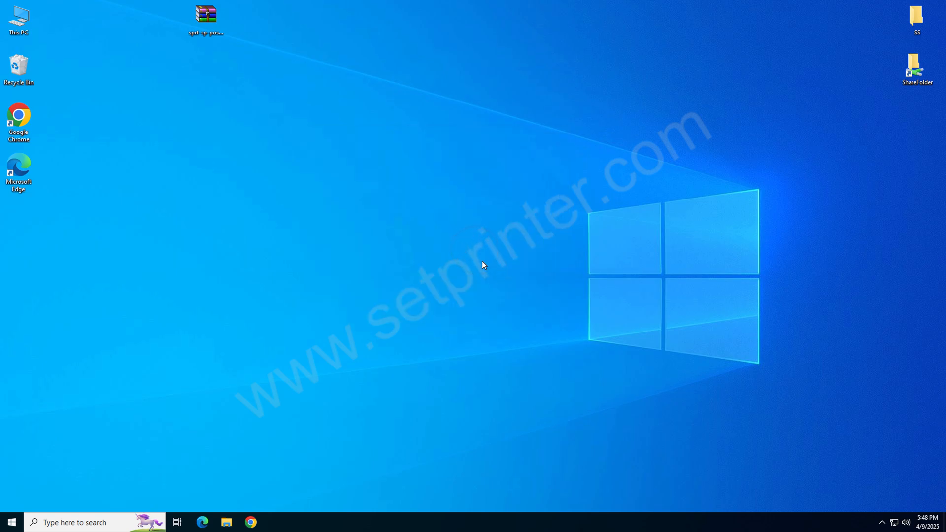
mouse_move(485, 262)
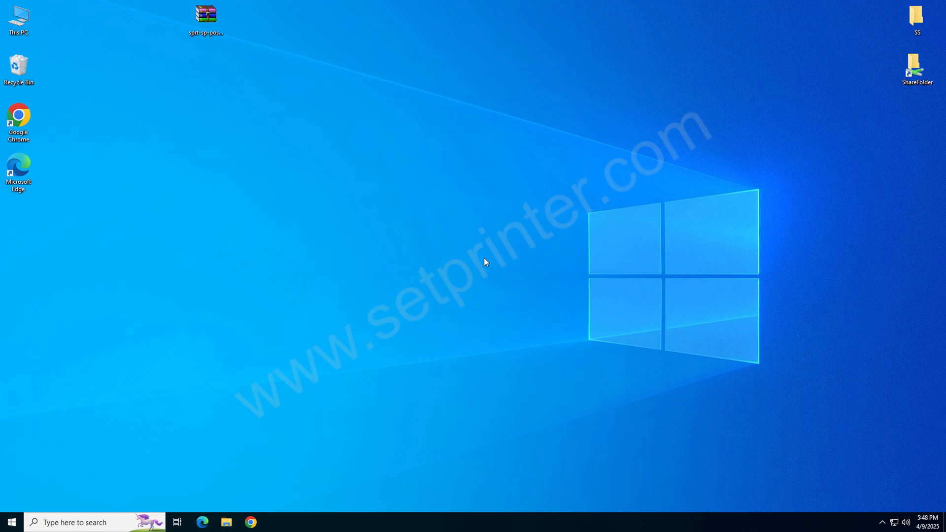
mouse_move(220, 105)
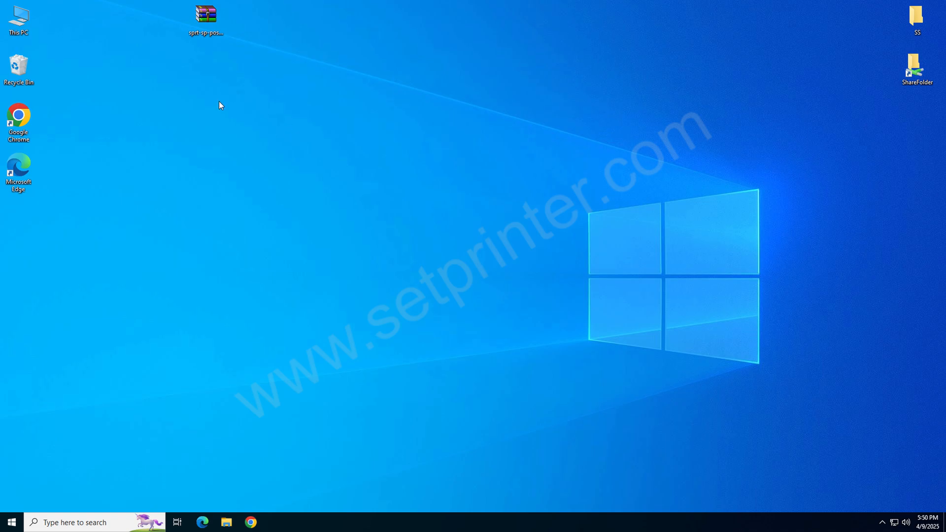
mouse_move(11, 522)
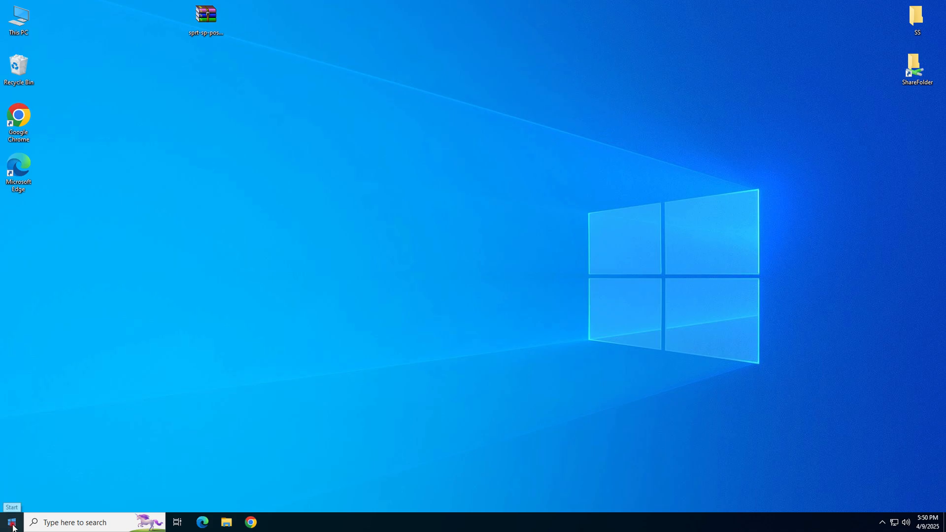
Navigate from Start to Settings > Devices > Printers & scanners, where 80mm Series Printer is listed
left_click(11, 522)
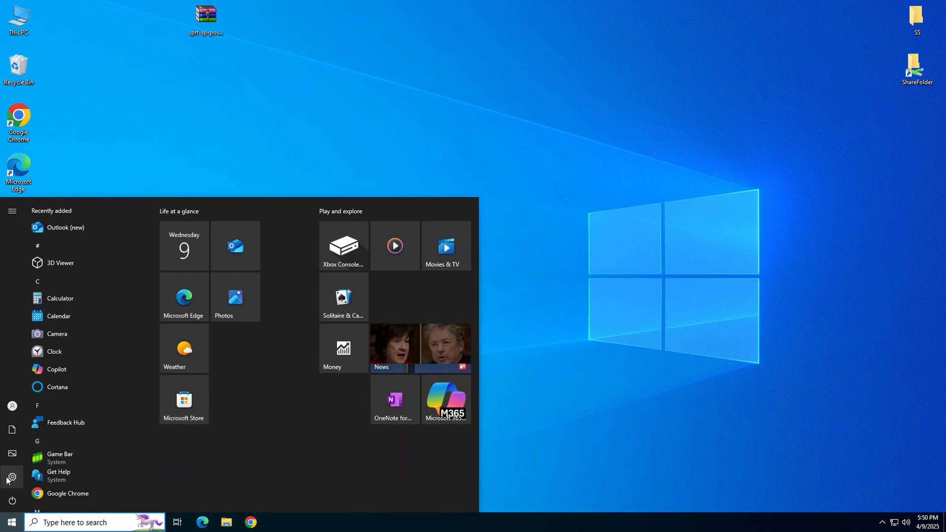
left_click(12, 477)
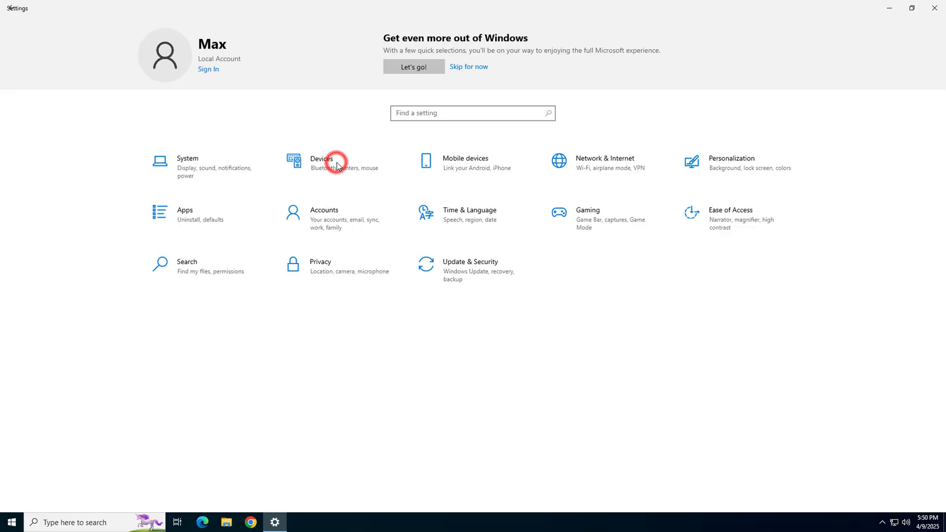
left_click(329, 162)
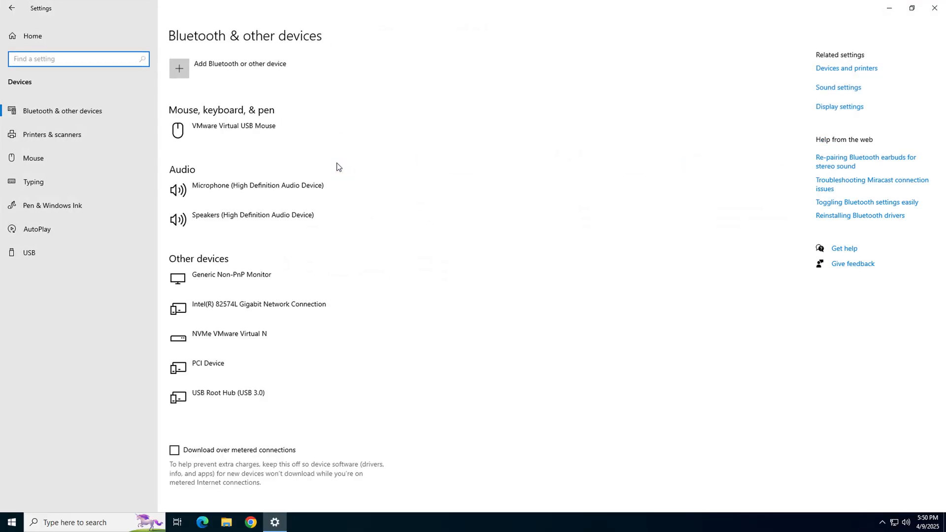
left_click(53, 134)
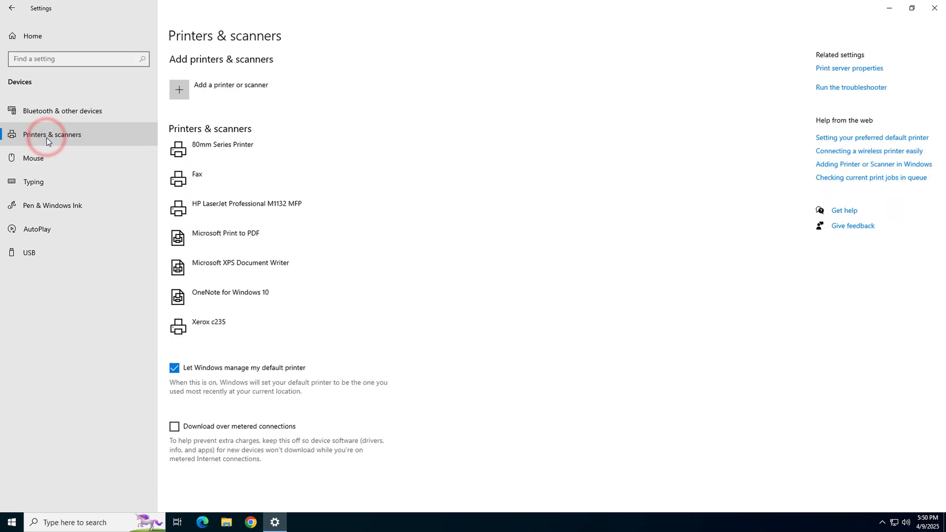